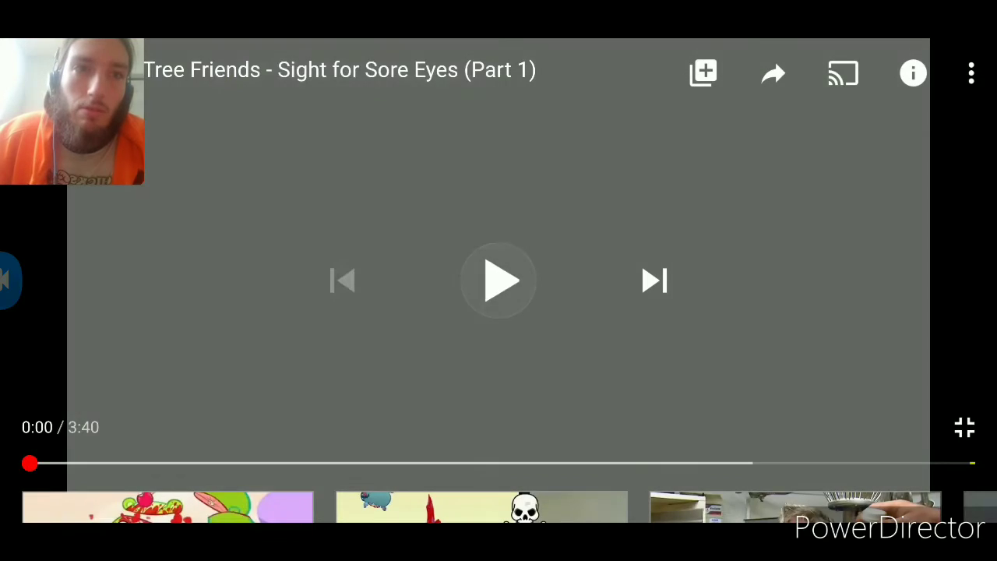
# Watch 'Sight for Sore Eyes (Part 1)' from the start and pause at 3:32 on the 'To be continued...' card
pyautogui.click(498, 281)
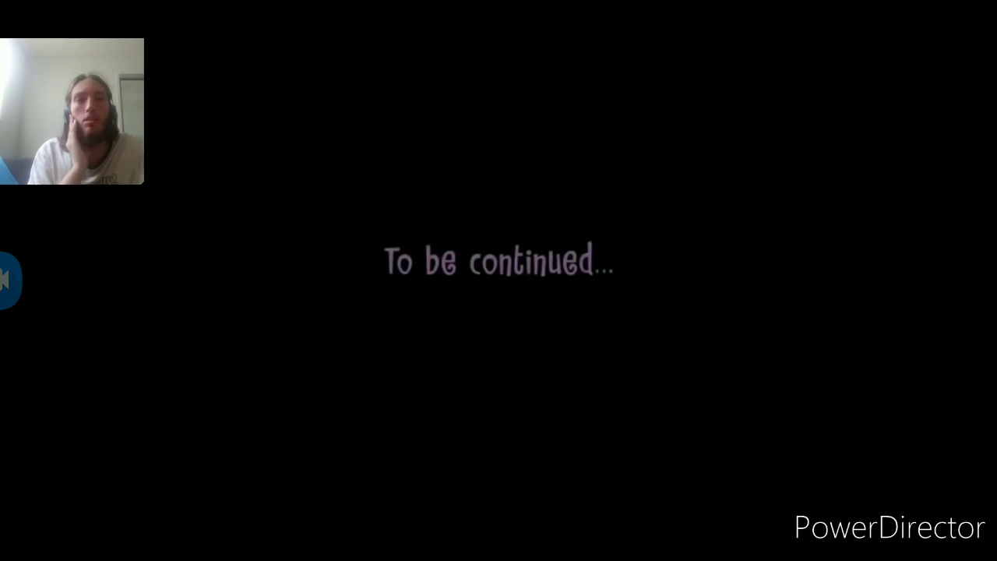
pyautogui.click(499, 281)
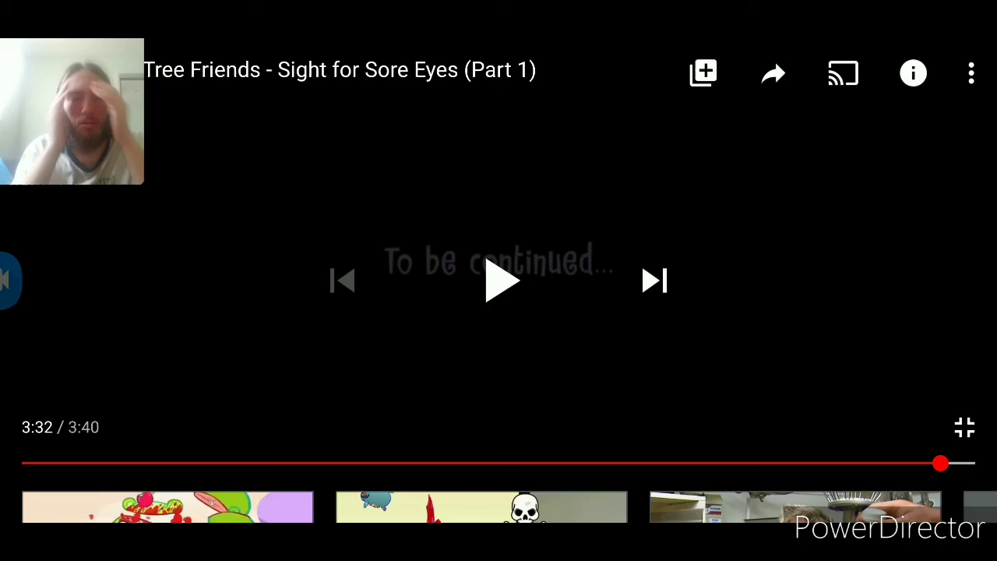